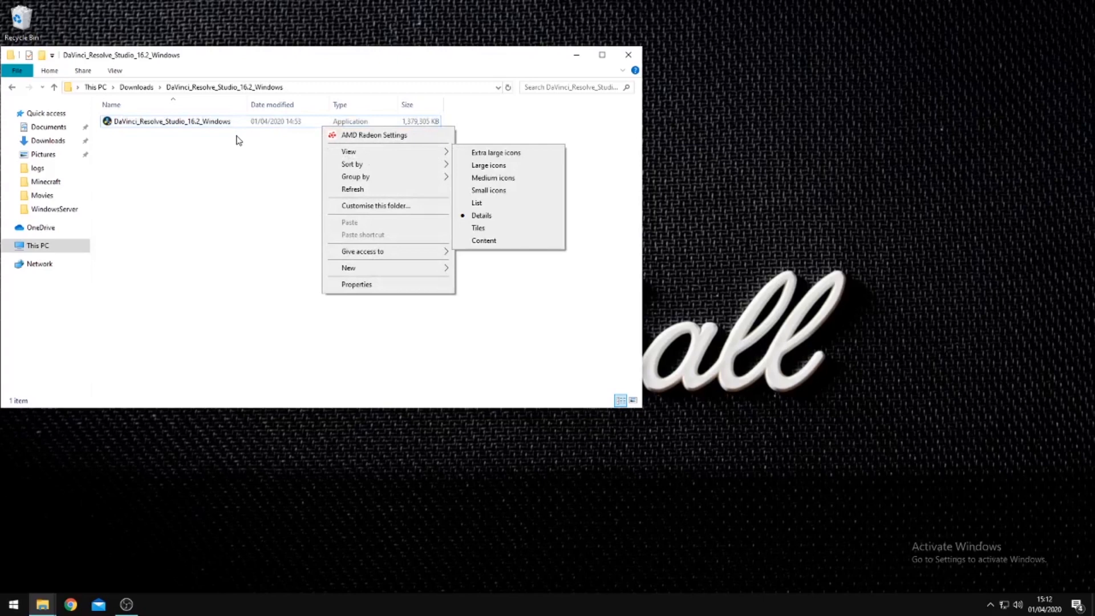
# - Run the Resolve installer as administrator and install with PostgreSQL 9.5.4-1 included
pyautogui.rightClick(171, 121)
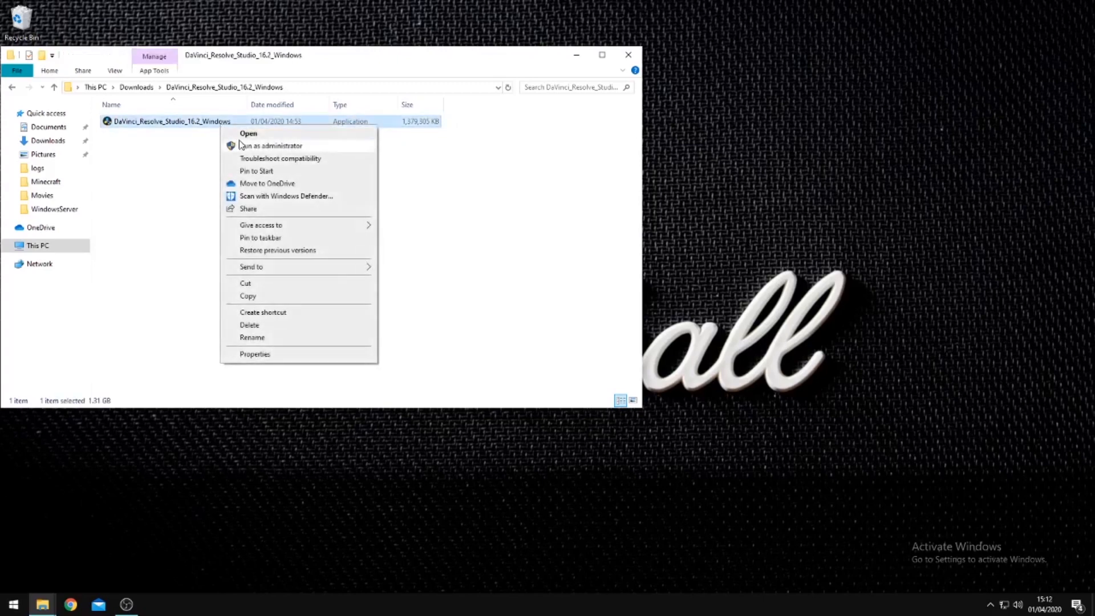
pyautogui.click(248, 133)
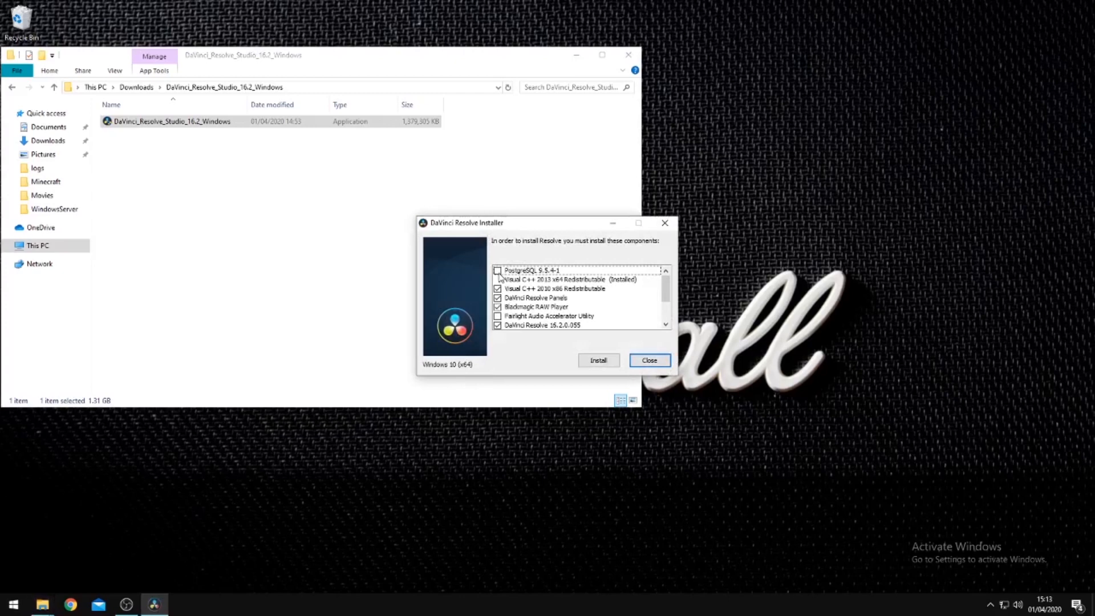
pyautogui.click(498, 270)
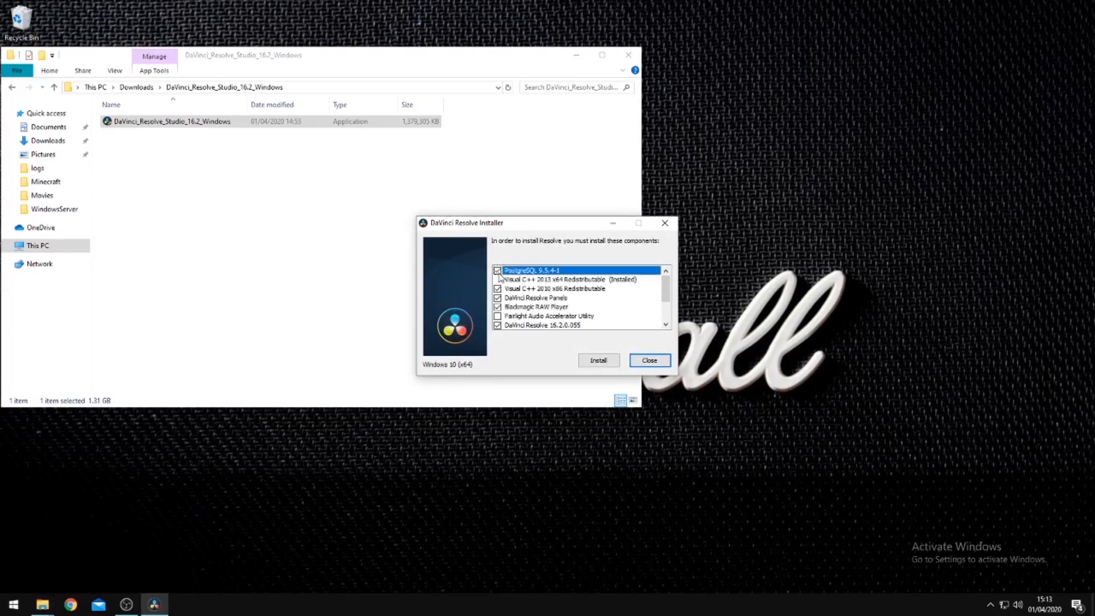
pyautogui.scroll(-3)
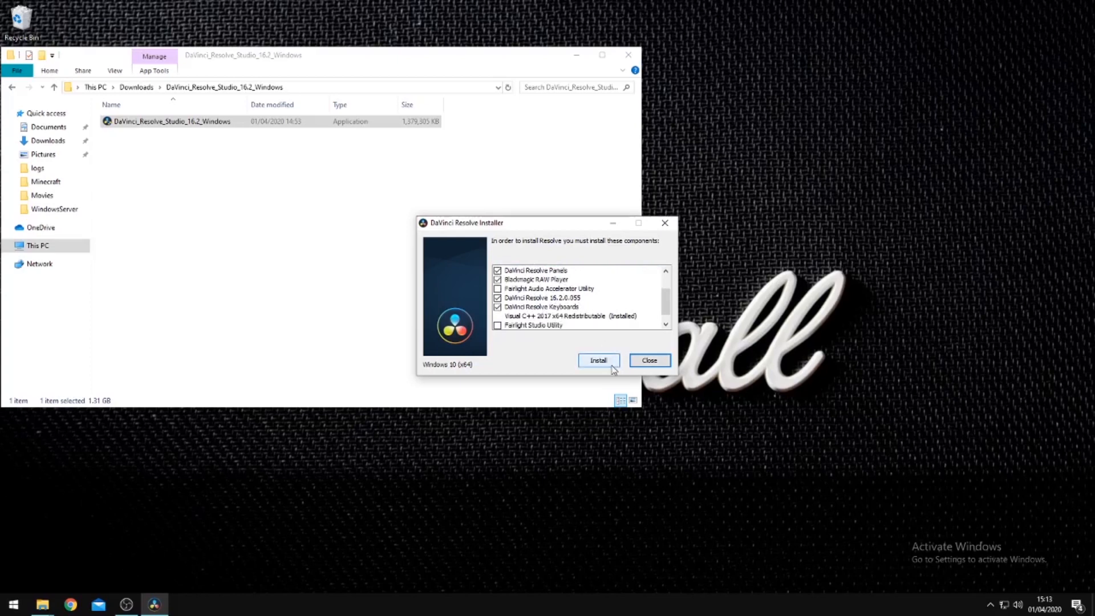
pyautogui.click(598, 359)
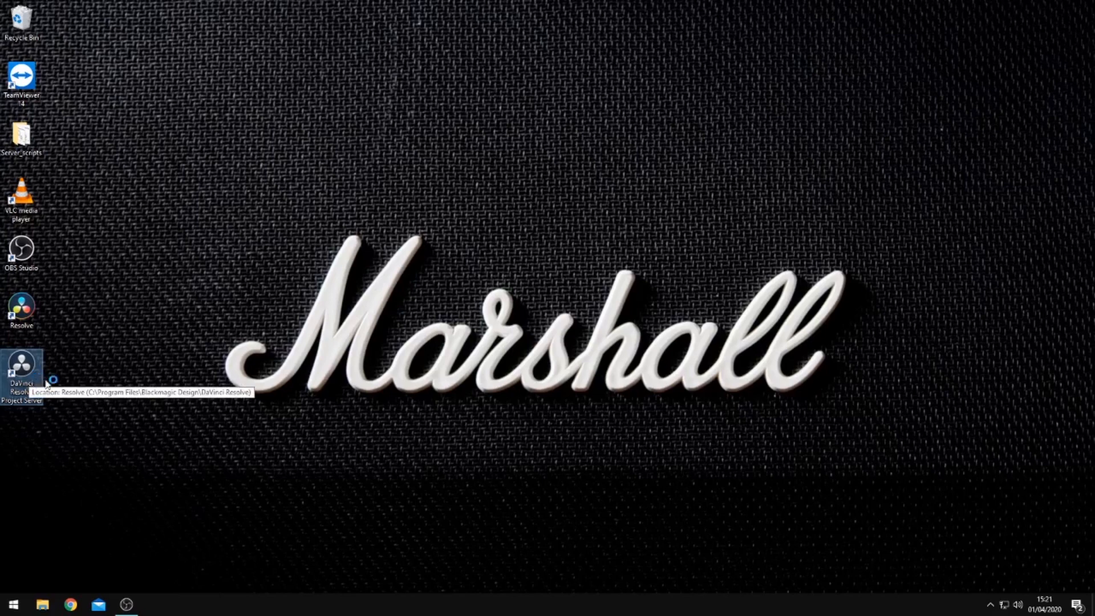
# - Launch DaVinci Resolve Project Server from its desktop shortcut
pyautogui.doubleClick(21, 366)
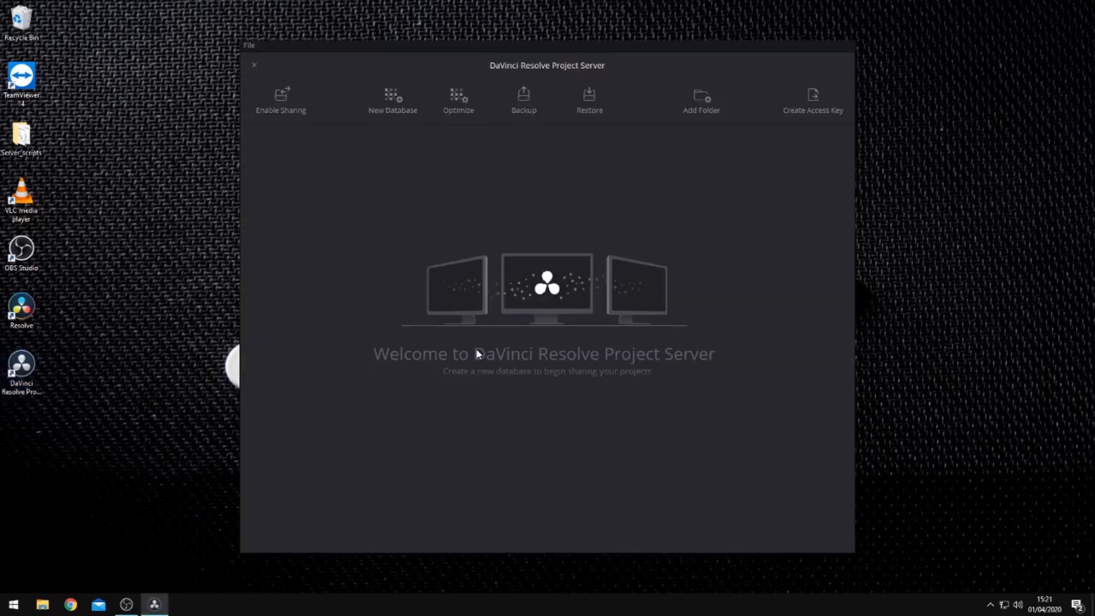
pyautogui.moveTo(330, 179)
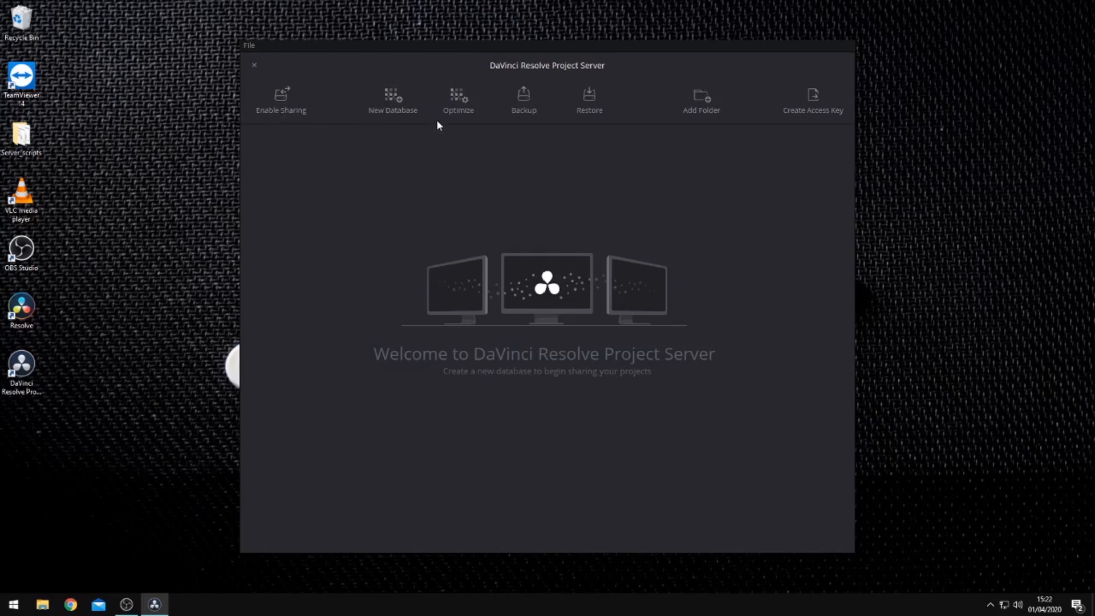
pyautogui.moveTo(524, 98)
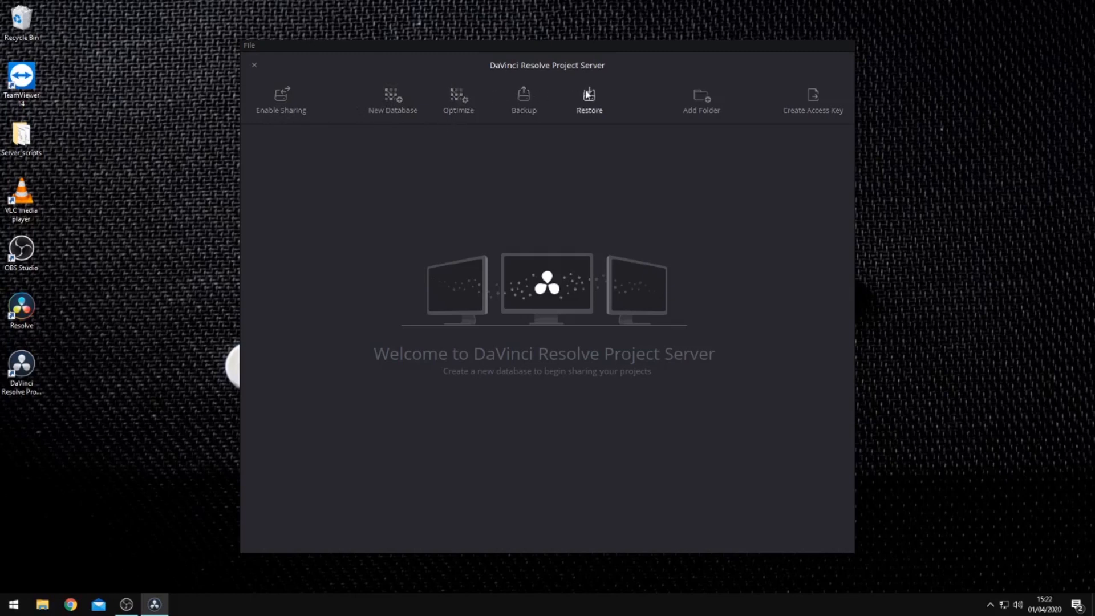
pyautogui.moveTo(717, 99)
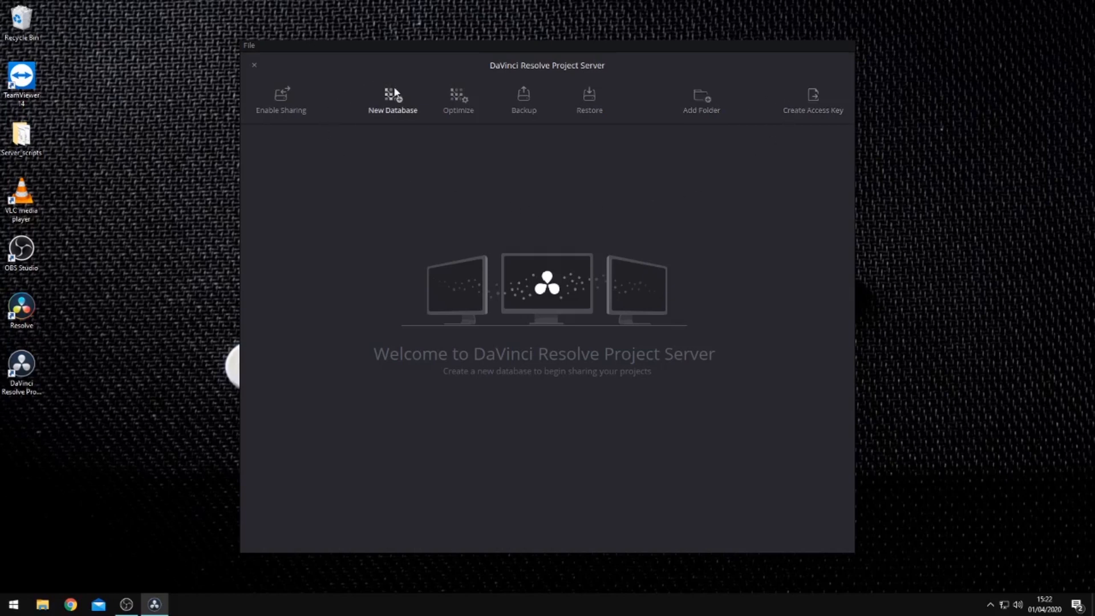
pyautogui.click(391, 101)
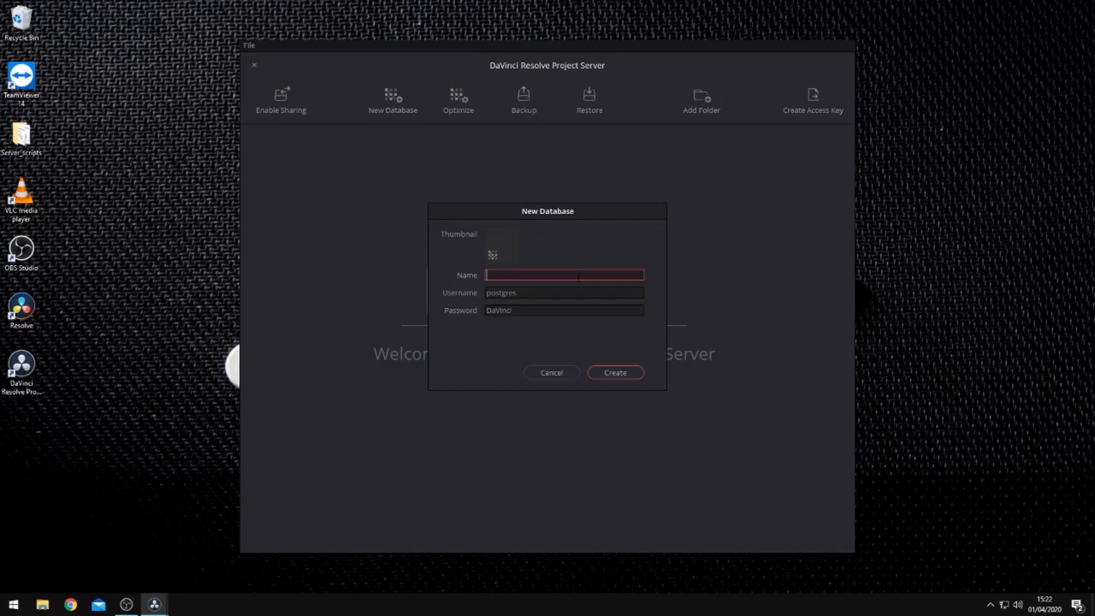
pyautogui.write('can')
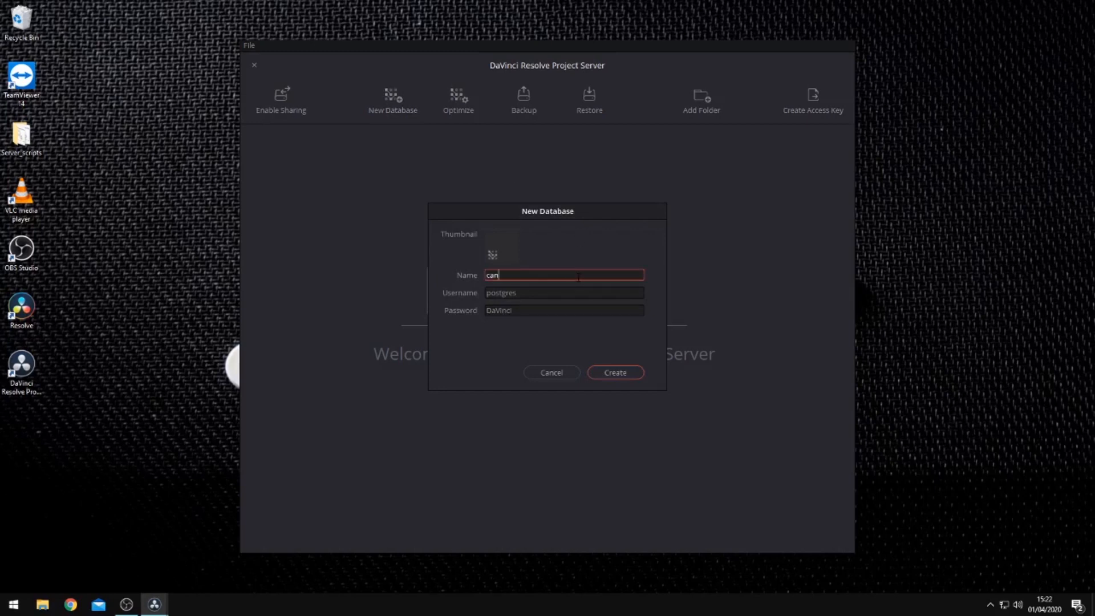
pyautogui.press('Backspace')
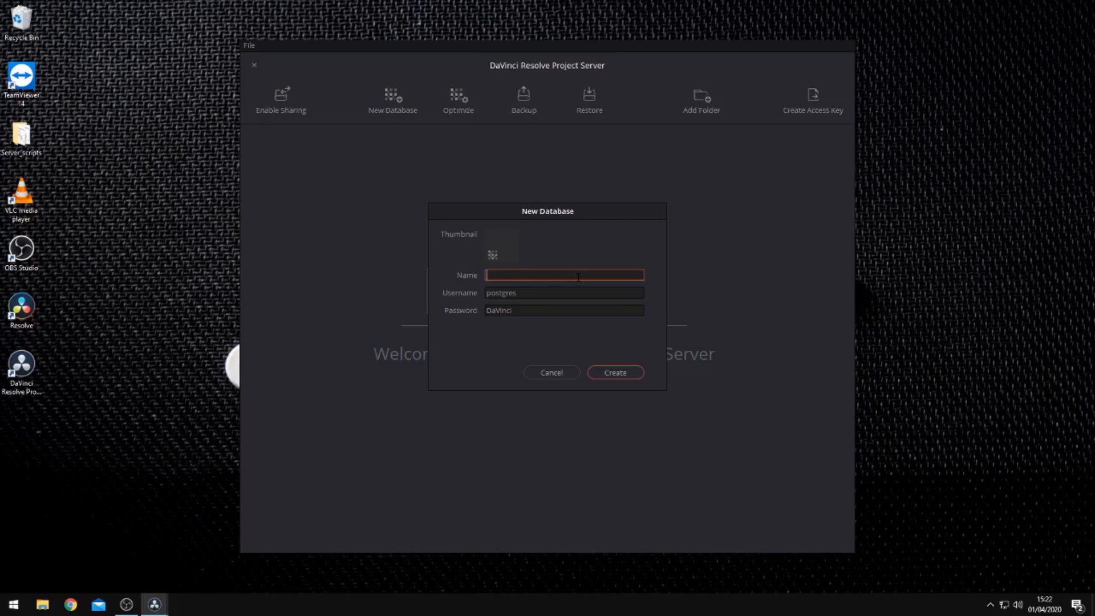
pyautogui.write('scanpro')
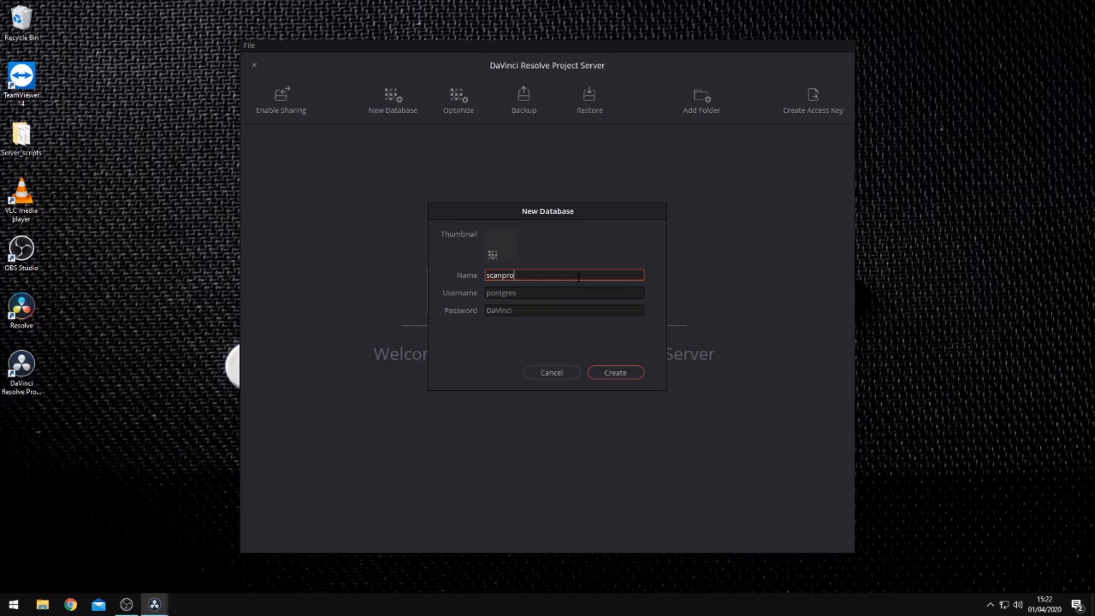
pyautogui.write('video')
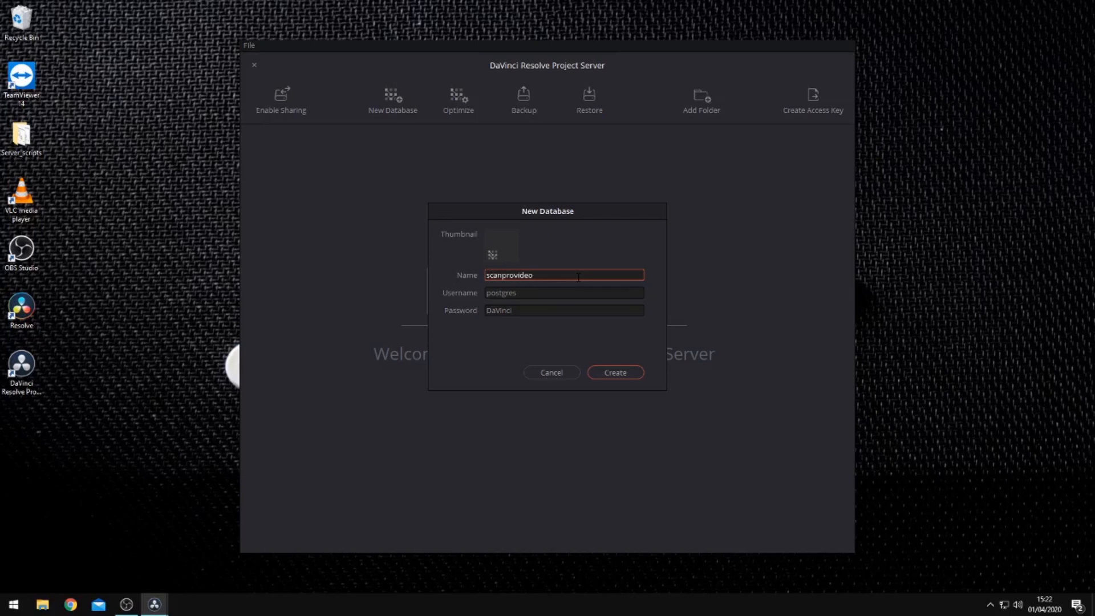
pyautogui.click(562, 310)
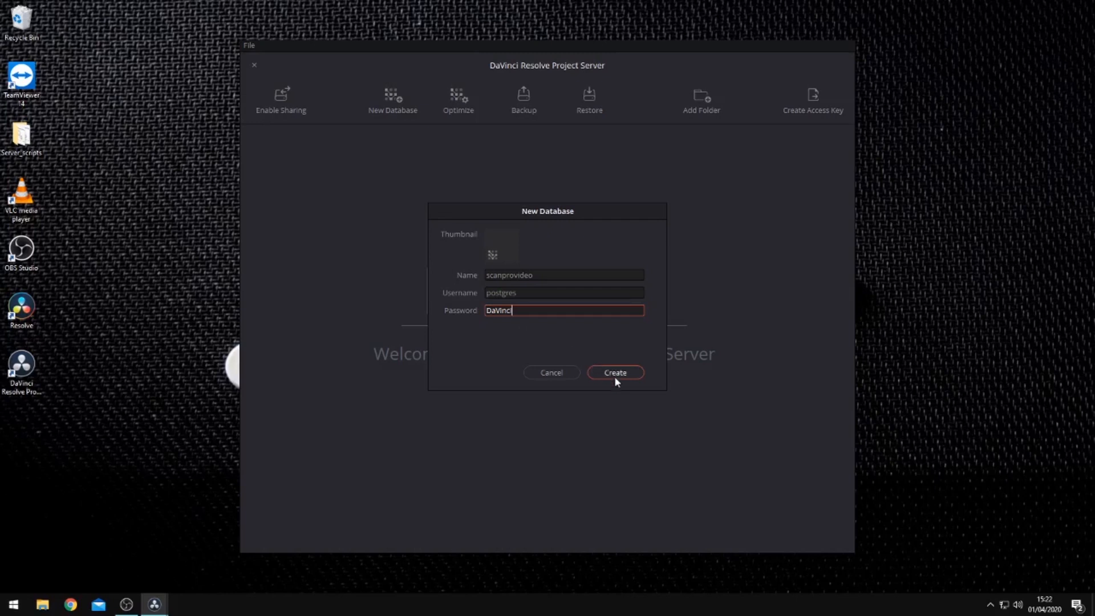
pyautogui.click(615, 372)
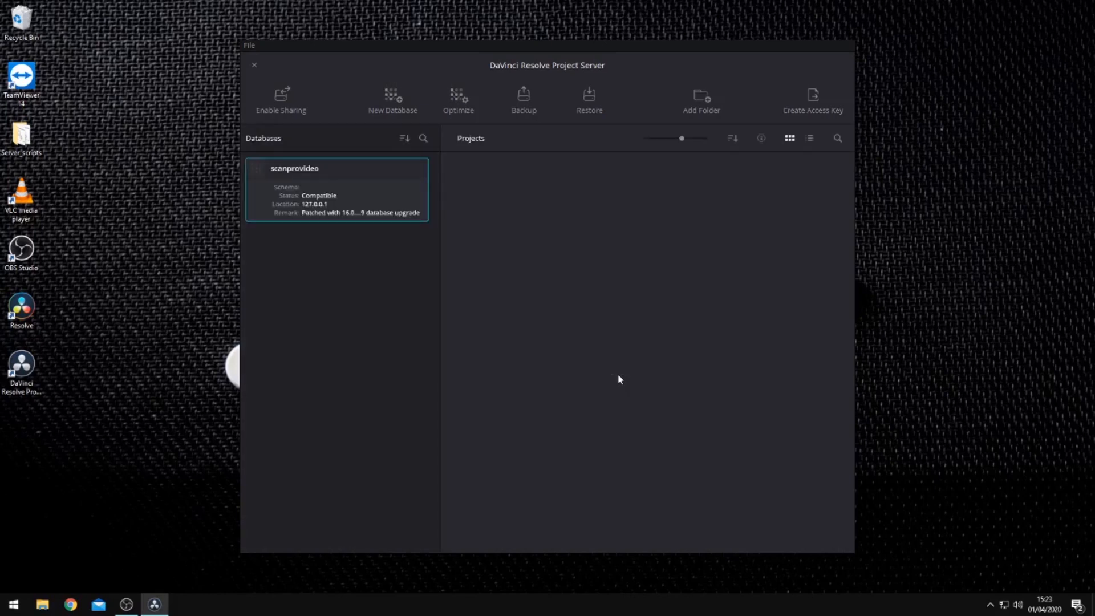
pyautogui.moveTo(480, 247)
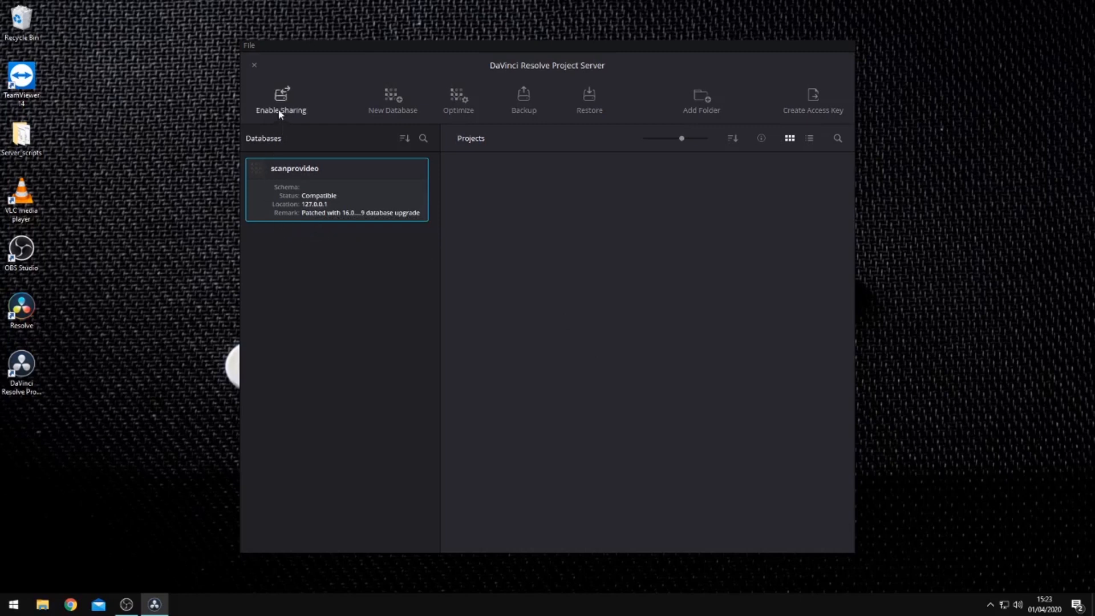
# - Enable network sharing for scanprovideo, authorizing the PostgreSQL network configuration
pyautogui.click(281, 98)
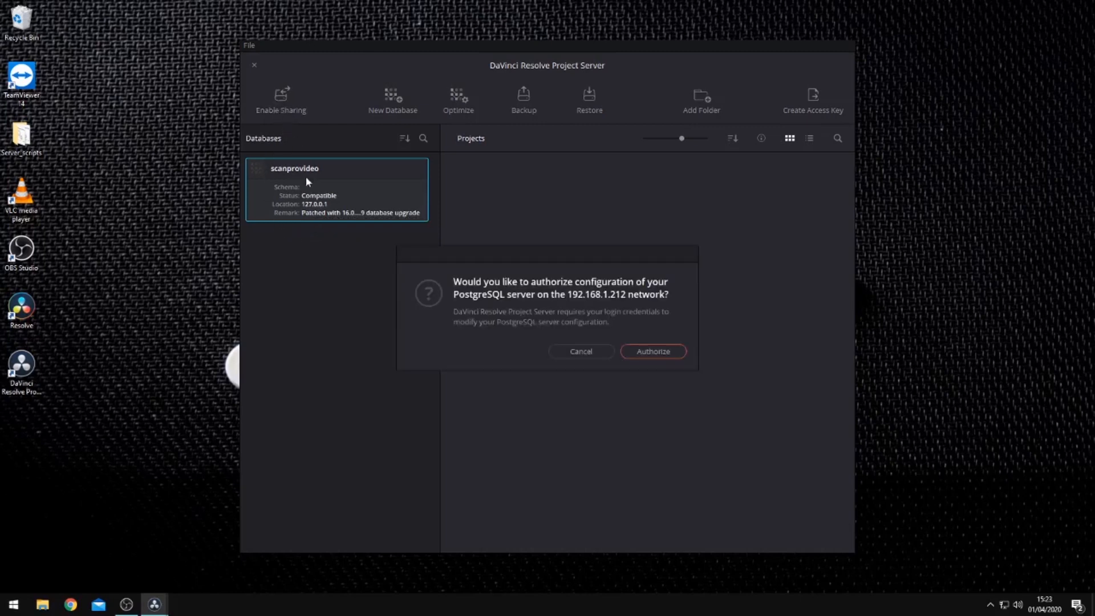
pyautogui.click(651, 350)
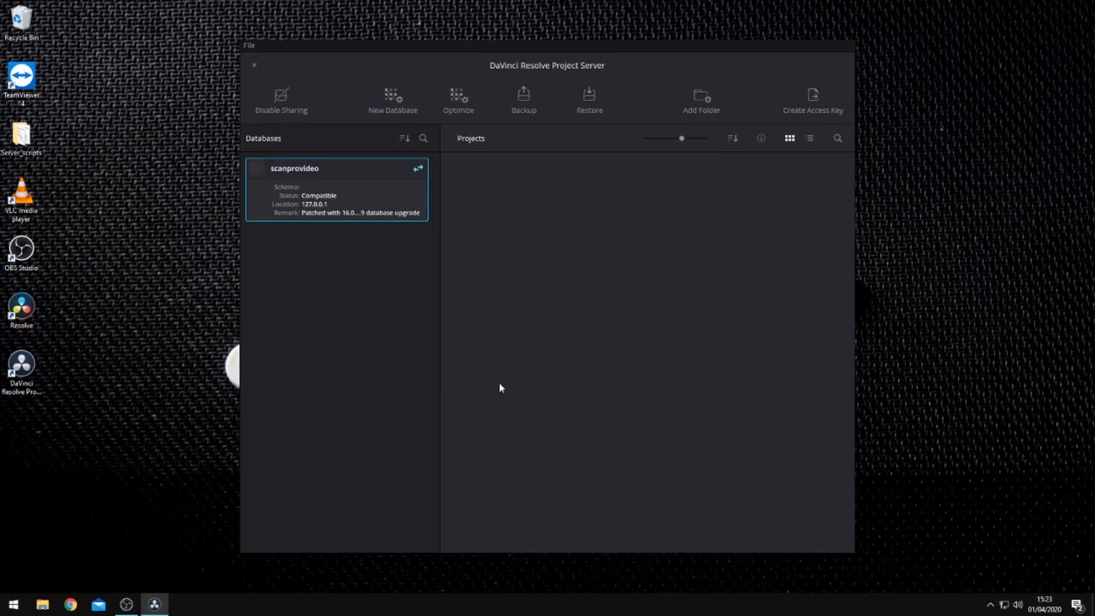
pyautogui.moveTo(412, 181)
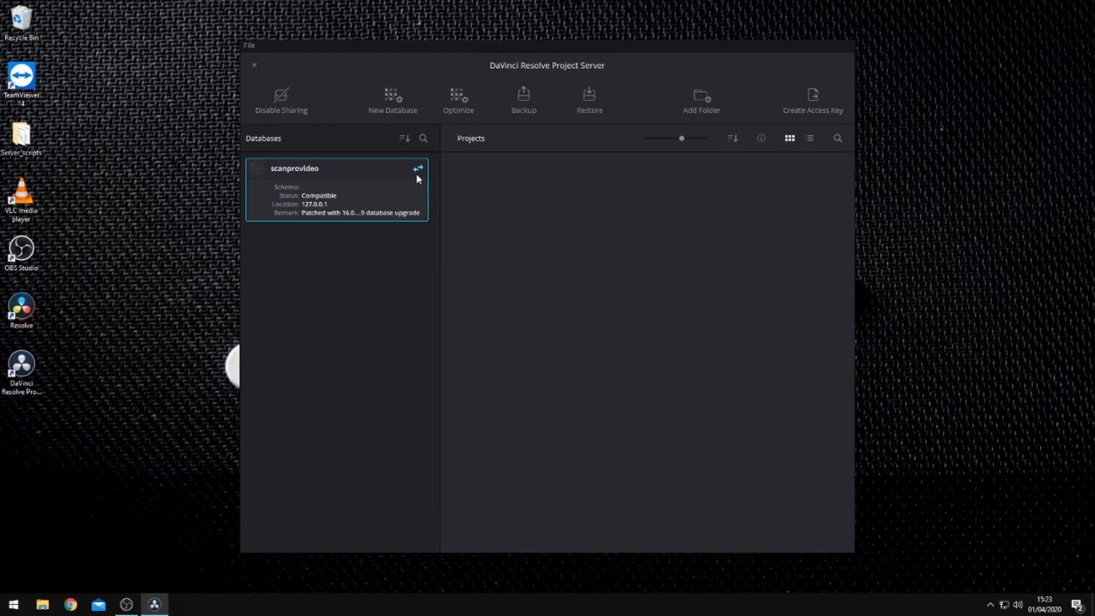
pyautogui.moveTo(785, 100)
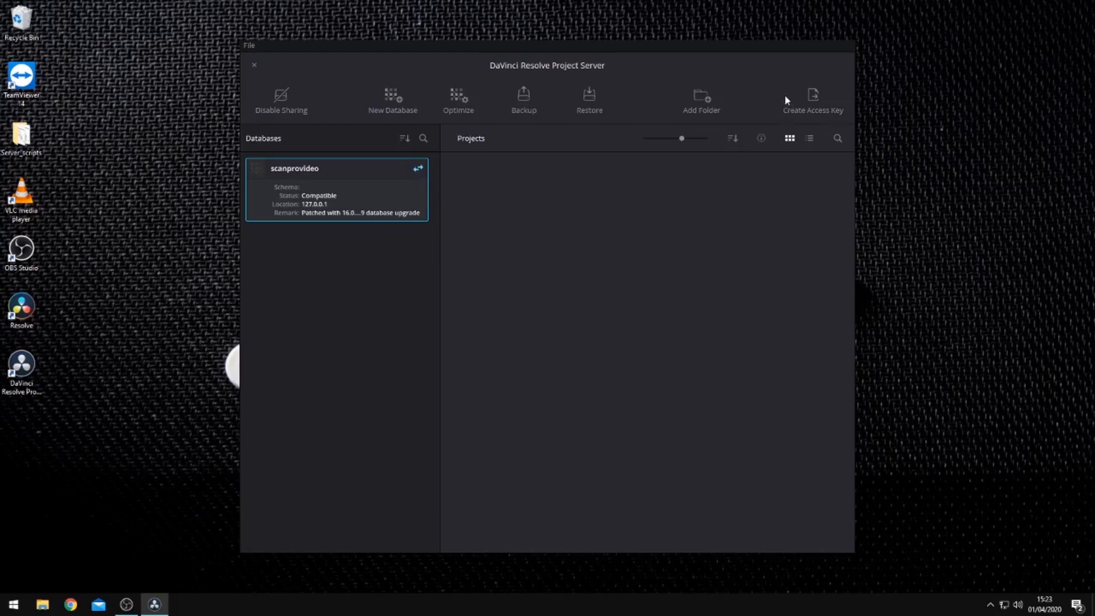
pyautogui.moveTo(813, 96)
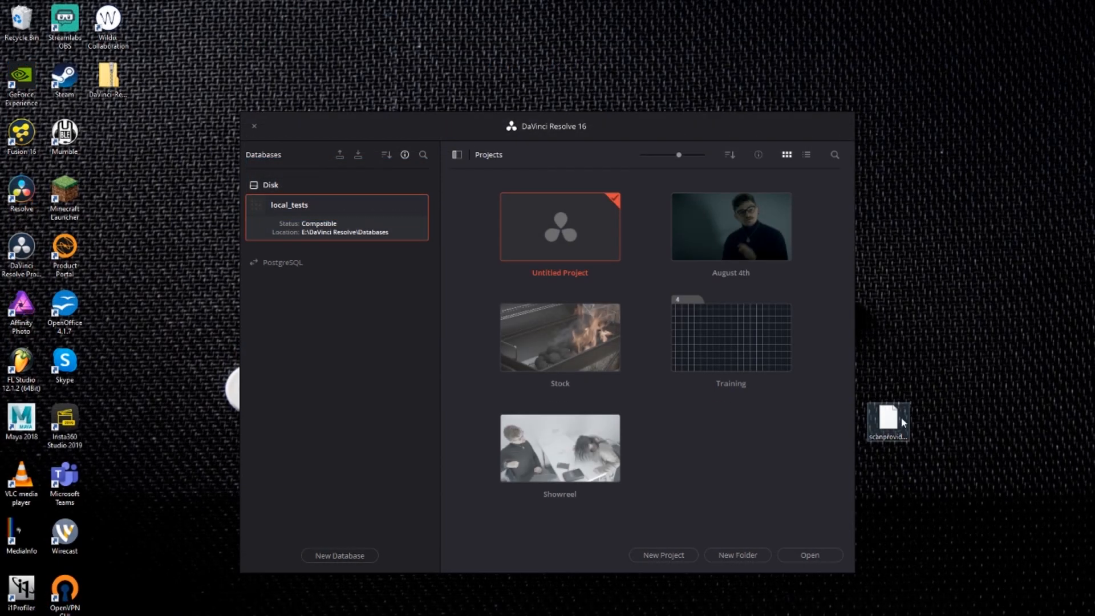
# - Create an access key for scanprovideo and copy it to the client machine
pyautogui.moveTo(887, 418); pyautogui.dragTo(681, 460)
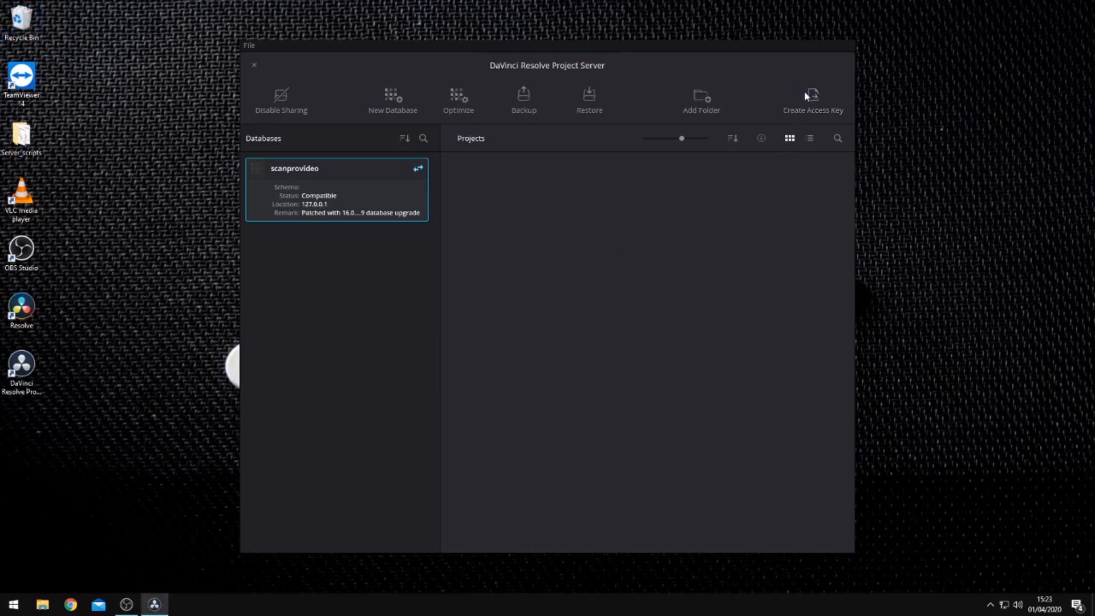
pyautogui.click(812, 99)
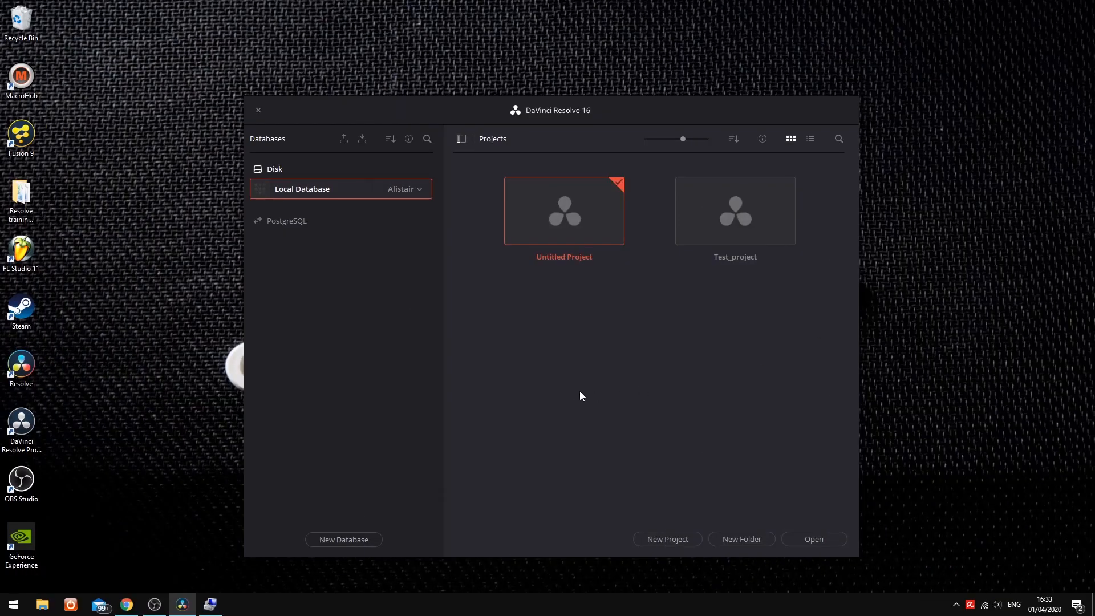
# - Connect to the scanprovideo PostgreSQL database at 192.168.1.212 and open its Untitled Project
pyautogui.click(343, 540)
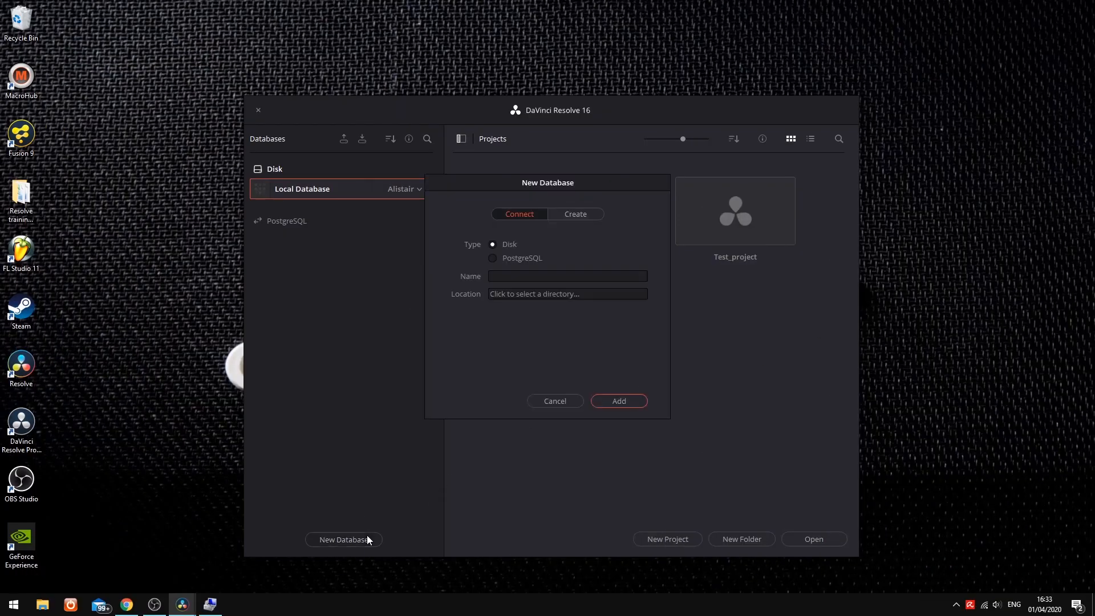
pyautogui.moveTo(520, 265)
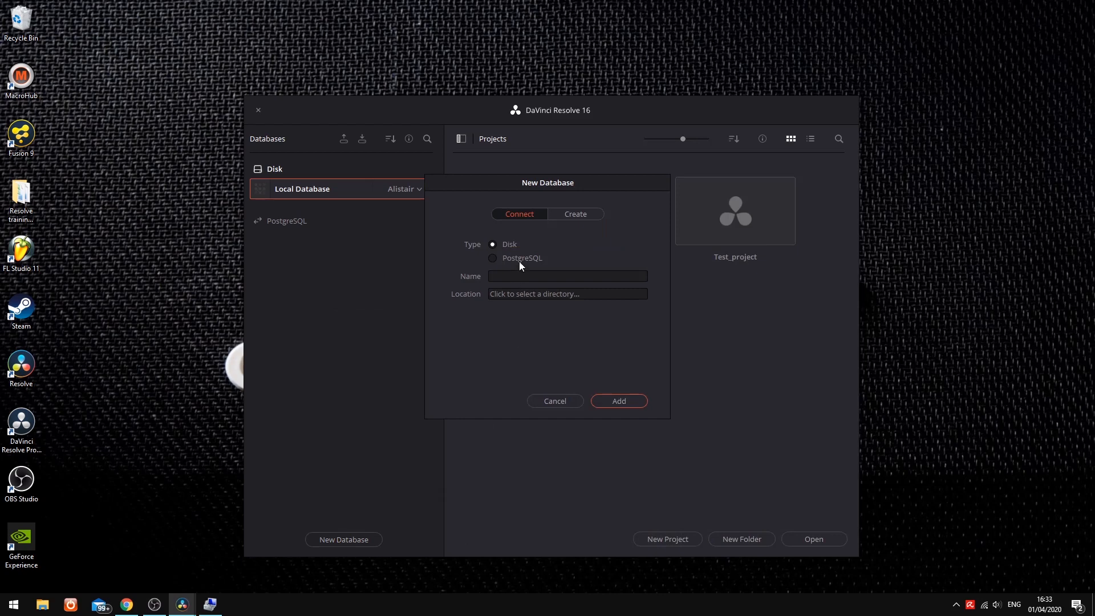
pyautogui.click(493, 258)
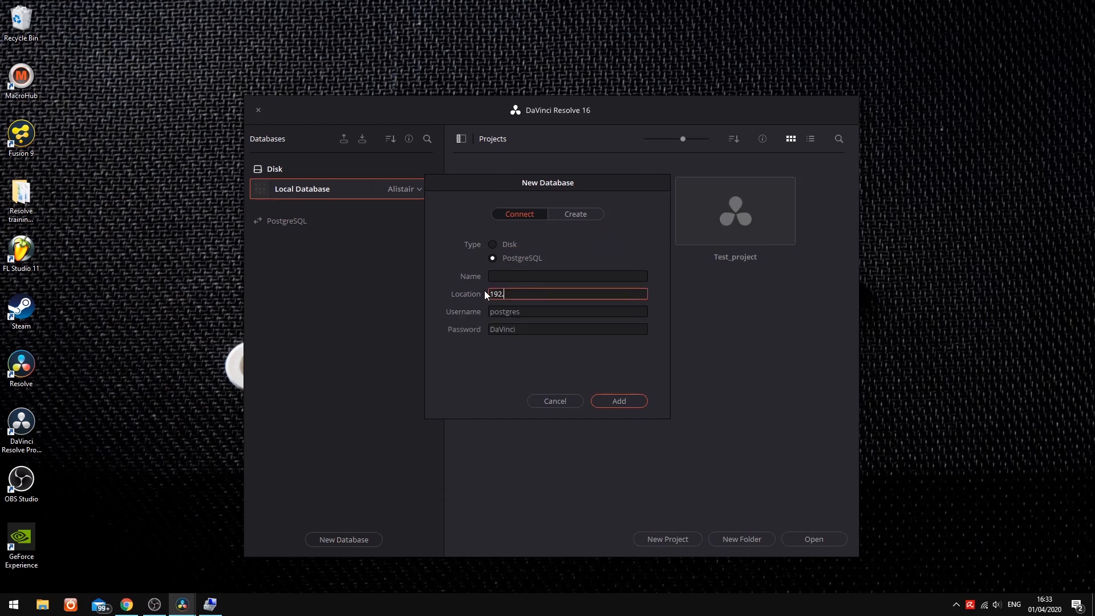
pyautogui.write('scanpro')
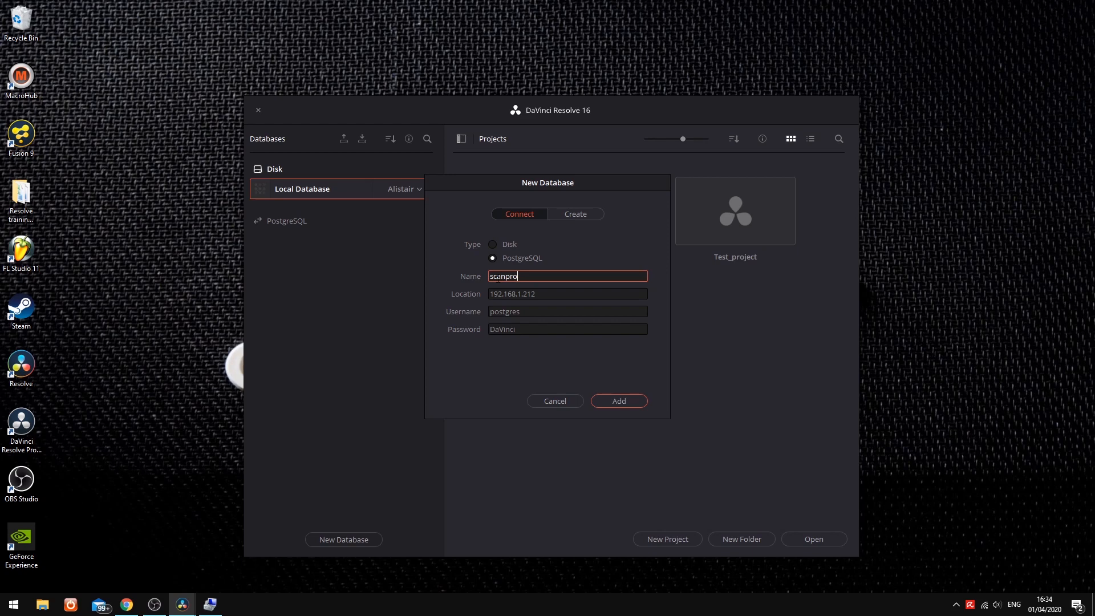
pyautogui.click(617, 400)
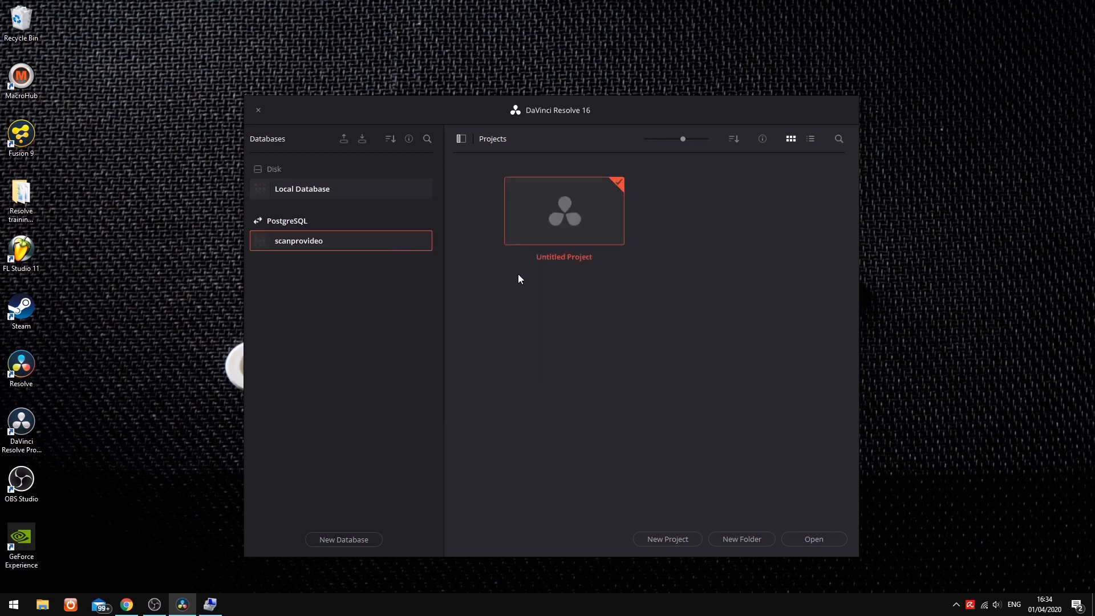
pyautogui.doubleClick(563, 210)
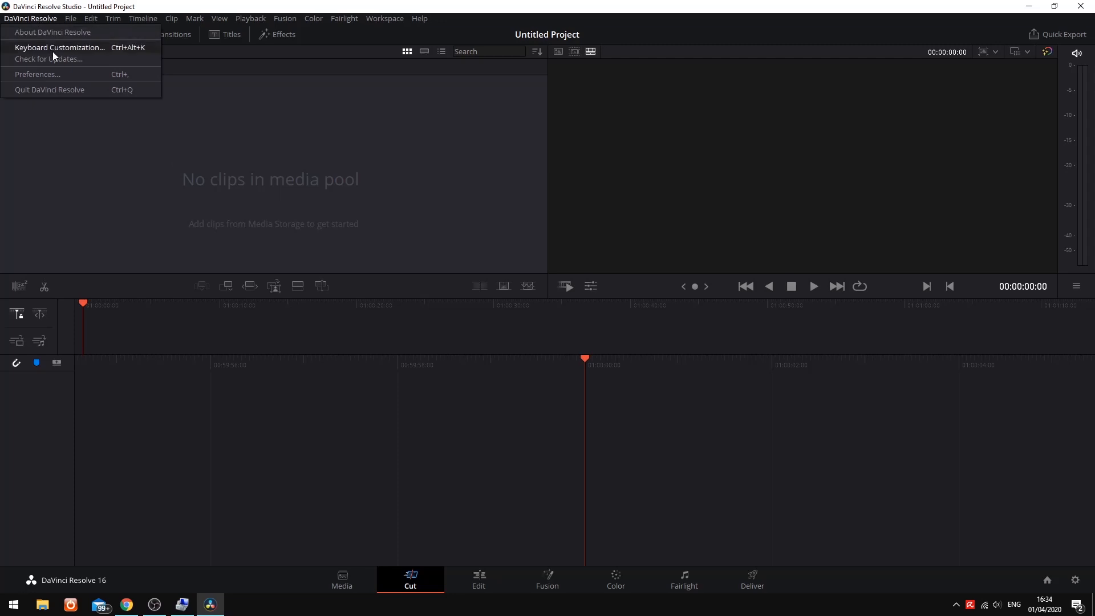
# - In Media Storage preferences, map D:\Blackmagic RAW to E:\Media\Projects\Blackmagic RAW and save
pyautogui.click(37, 74)
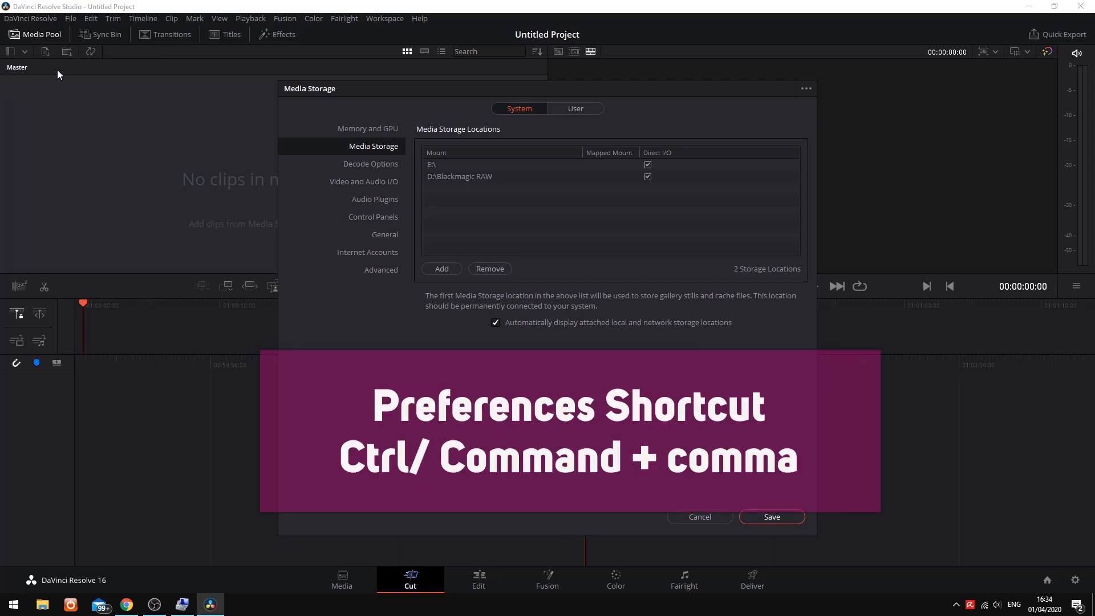
pyautogui.moveTo(129, 117)
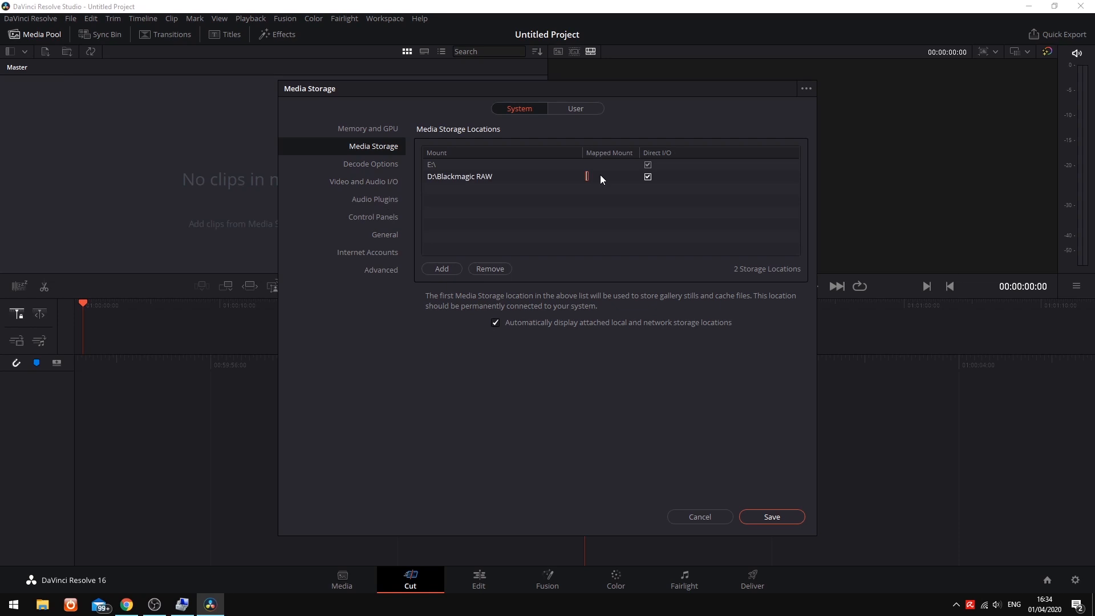
pyautogui.write('E:\\')
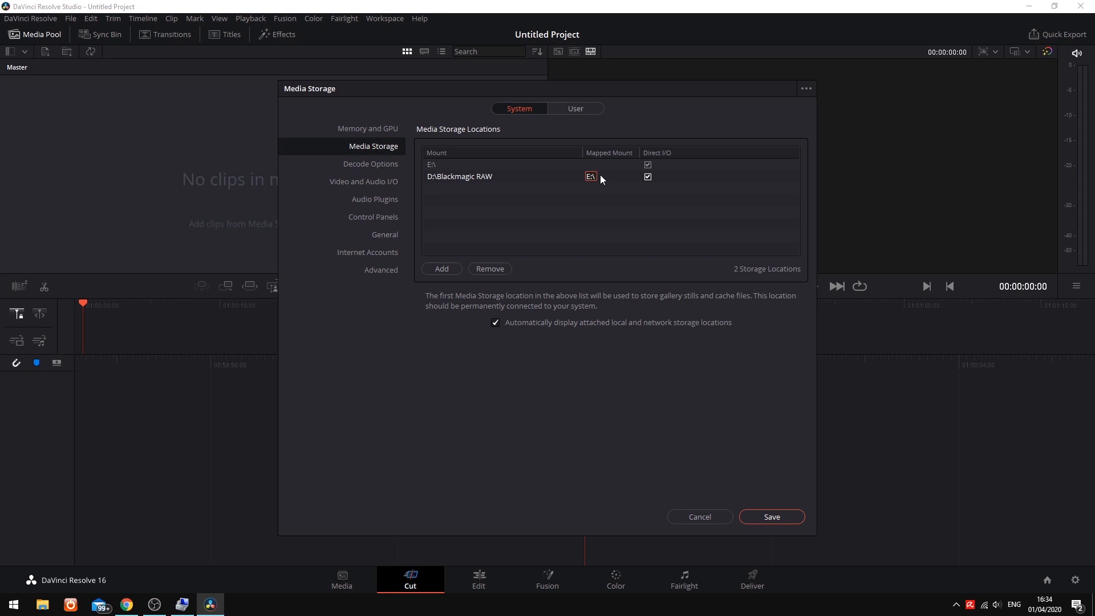
pyautogui.write('Media')
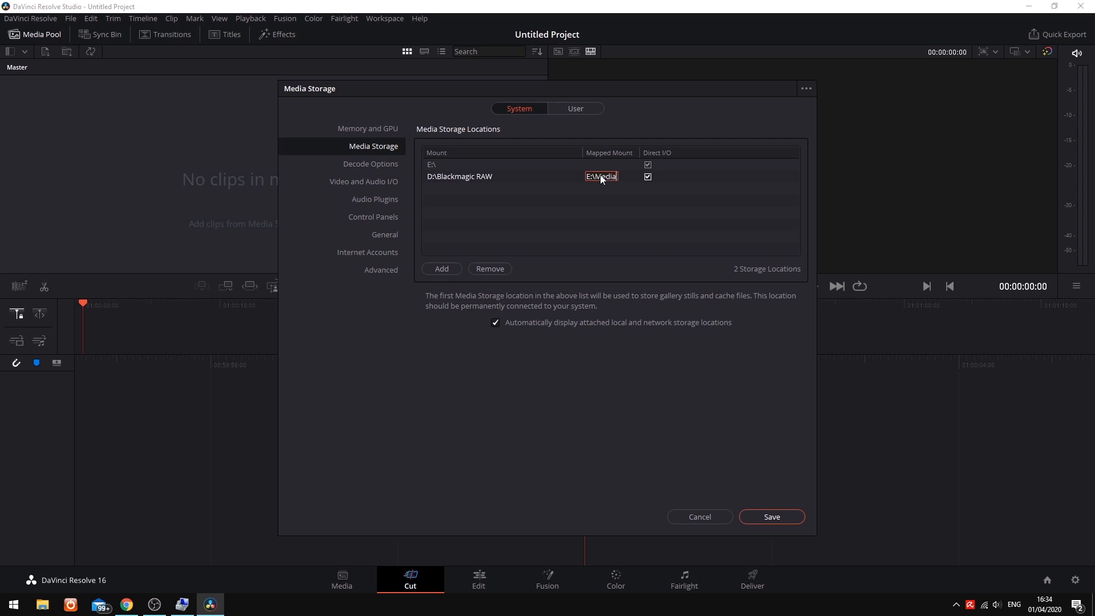
pyautogui.write('\\P')
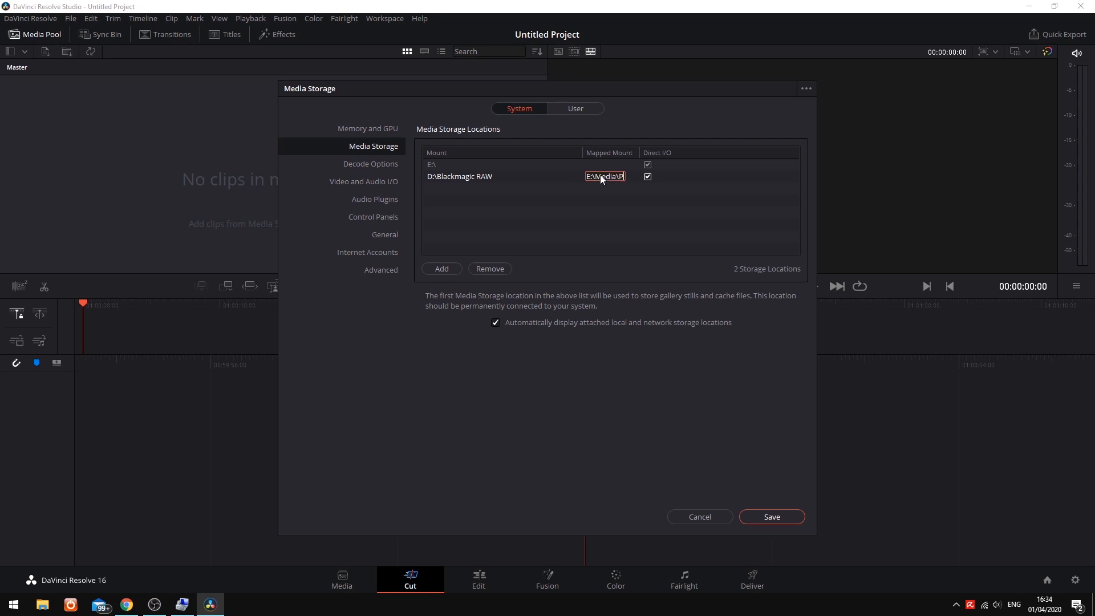
pyautogui.write('rojects')
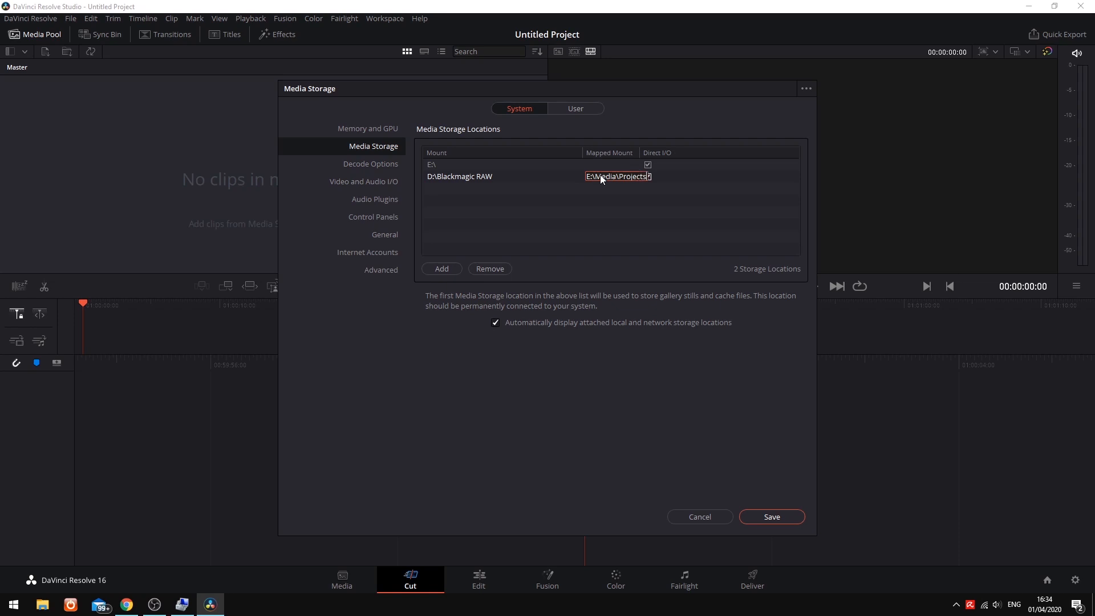
pyautogui.write('Blackam')
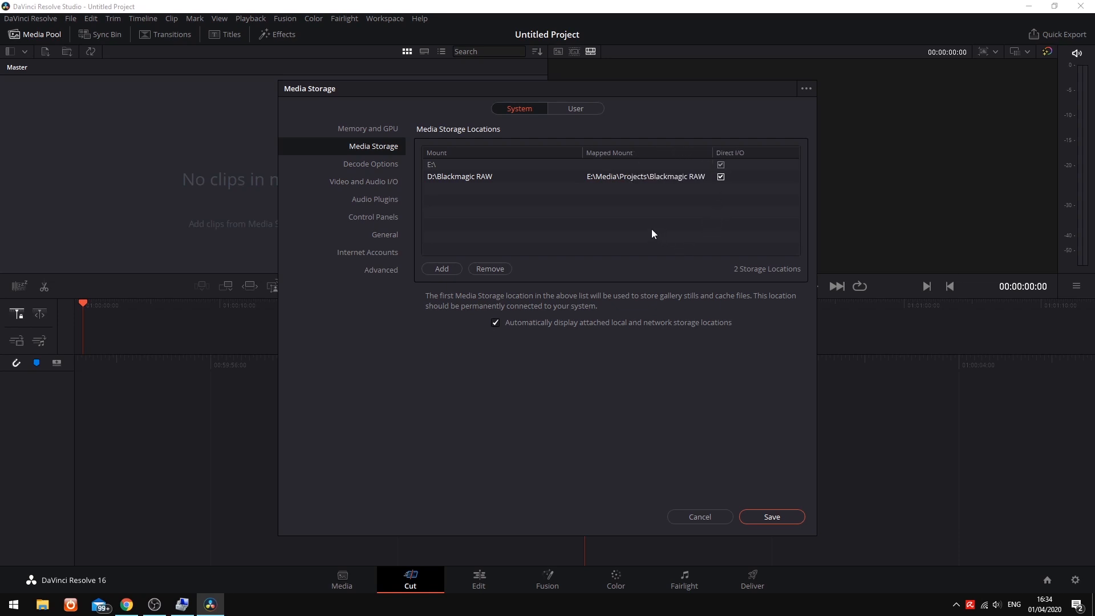
pyautogui.click(698, 517)
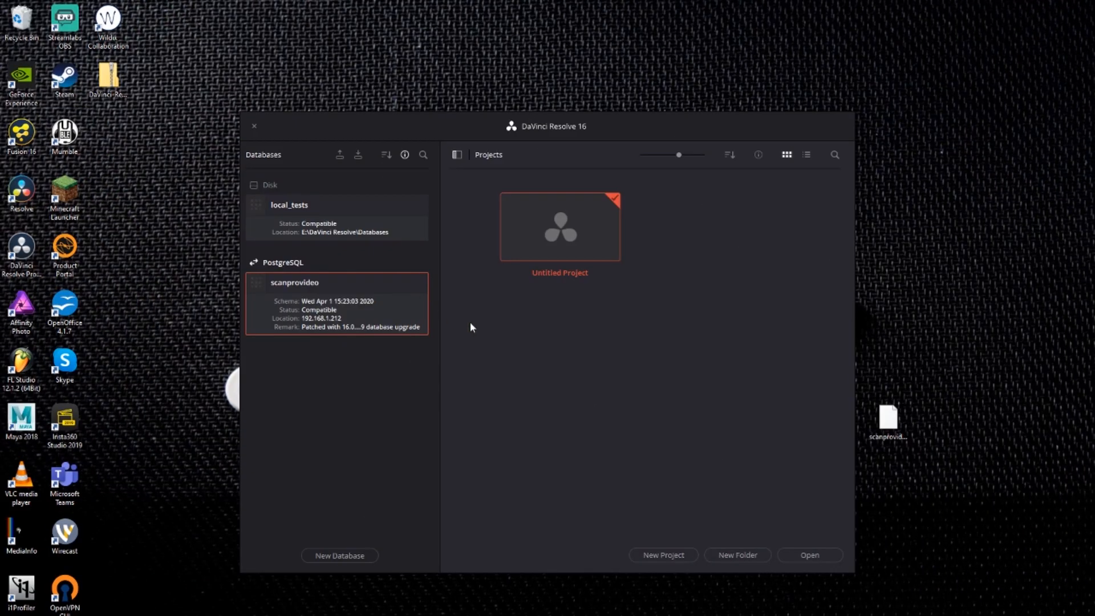